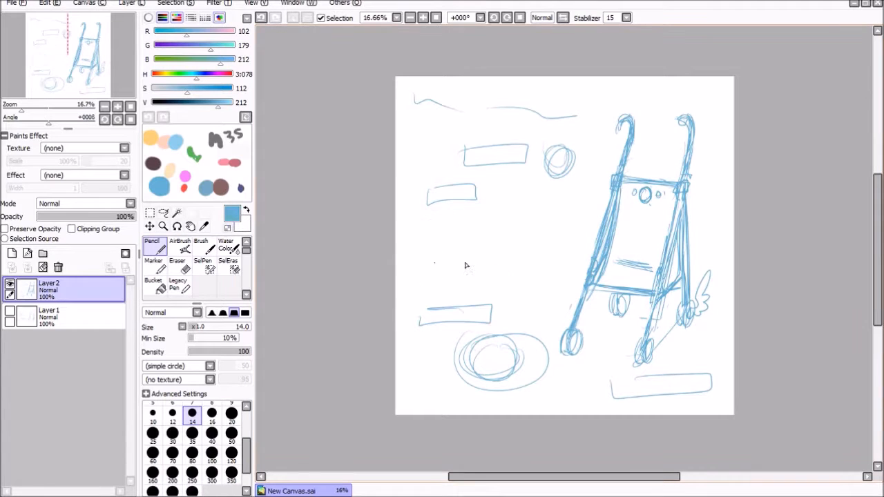
# Sketch a checkered blanket and a pacifier beside the winged stroller in blue pencil on Layer2
pyautogui.moveTo(428, 248); pyautogui.dragTo(560, 270)
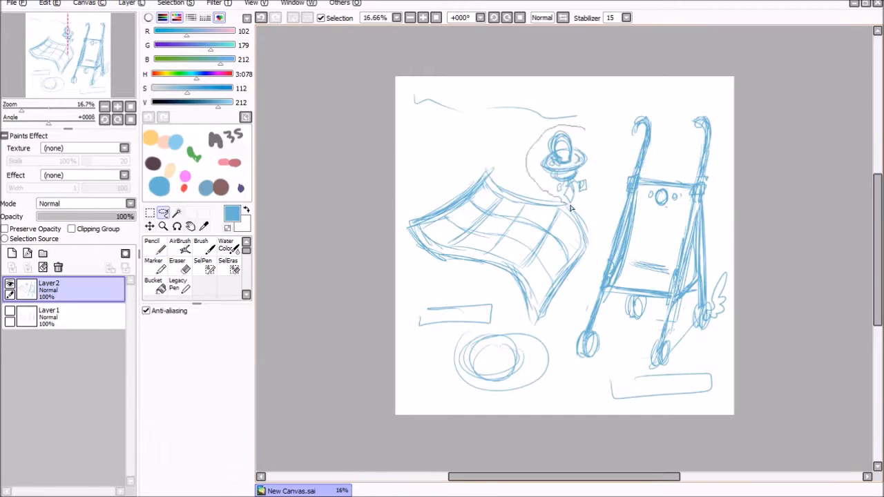
pyautogui.click(152, 245)
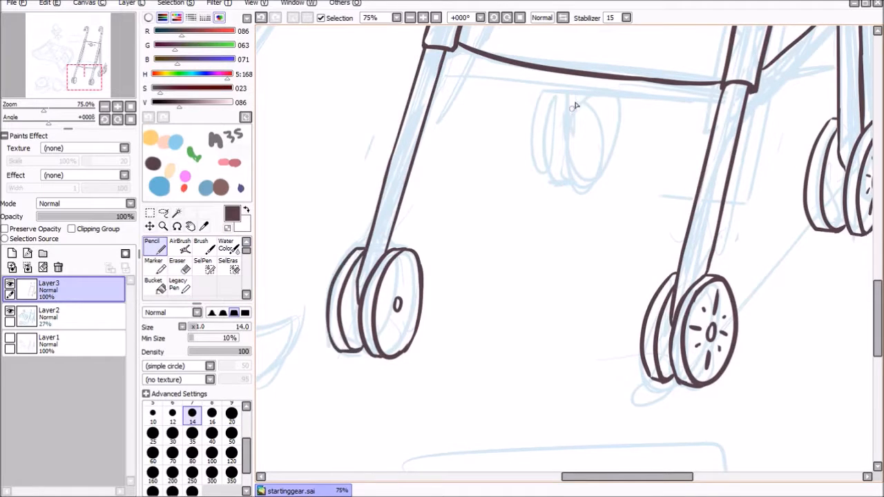
# Fade Layer2 to 27% and ink the wheels, gem, rope ties and pacifier in dark brown on Layer3
pyautogui.click(403, 18)
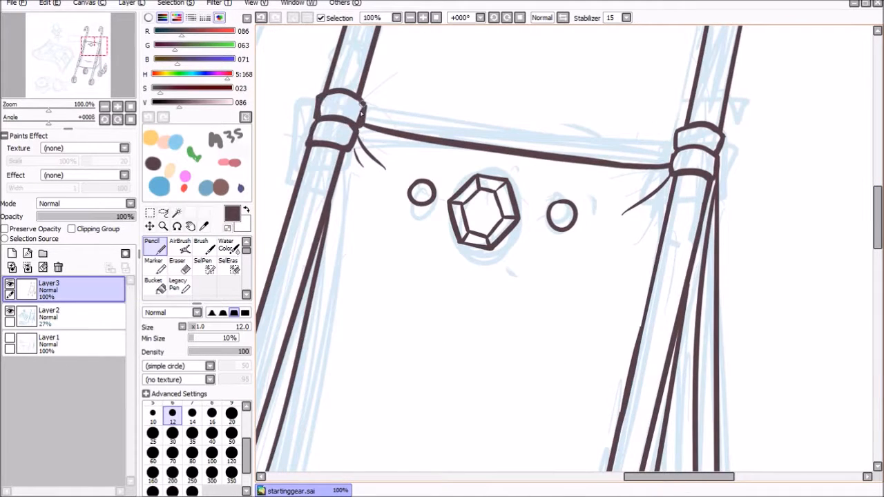
pyautogui.scroll(-3)
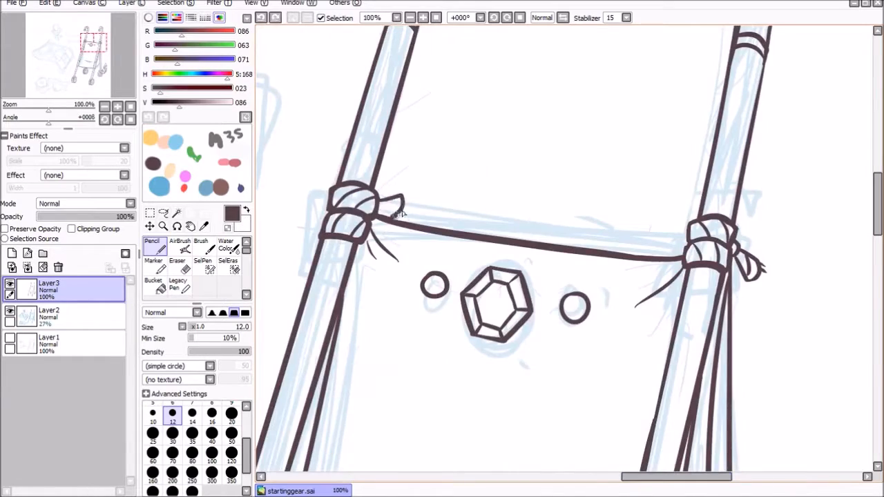
pyautogui.scroll(-3)
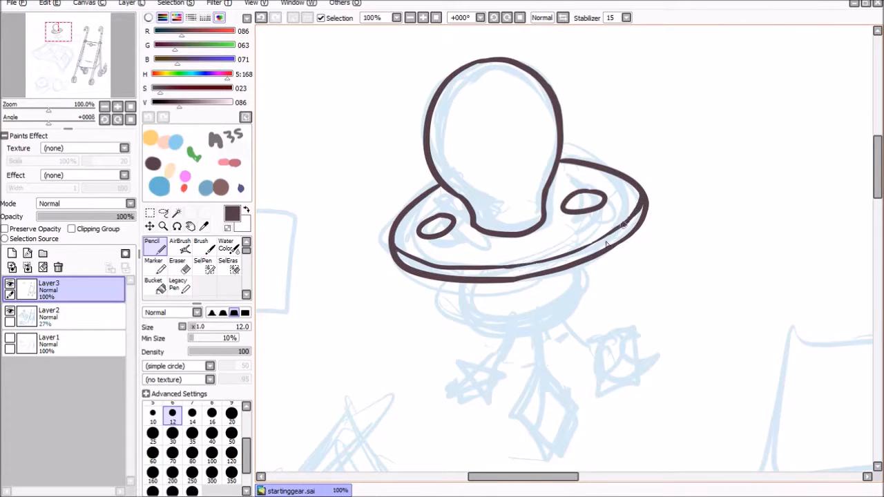
pyautogui.scroll(-3)
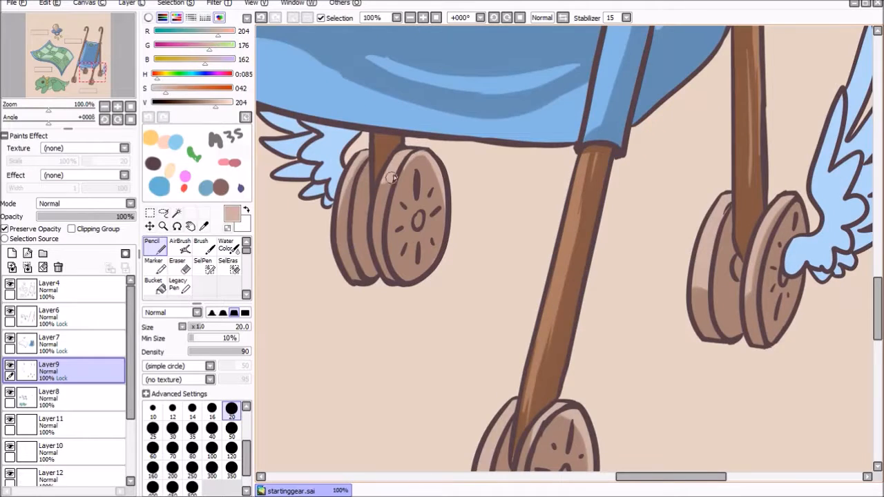
# Shade the blue canopy, brown wooden wheels and pale blue wings over the beige background
pyautogui.scroll(-3)
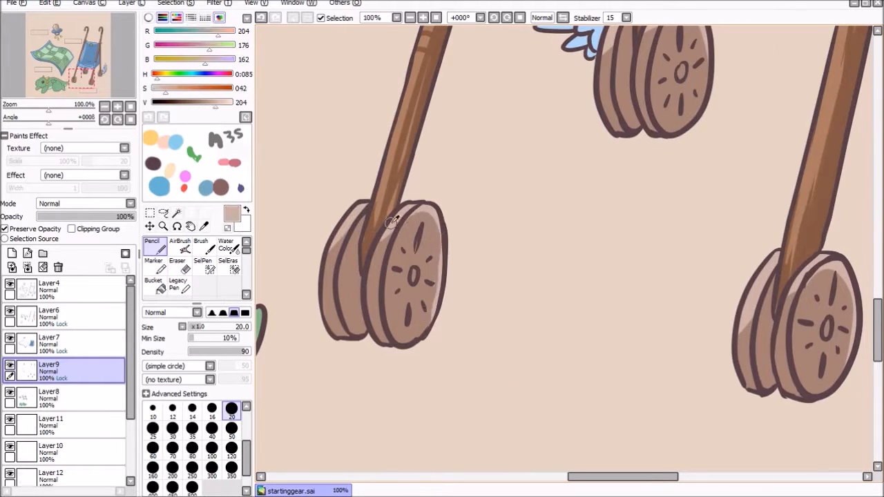